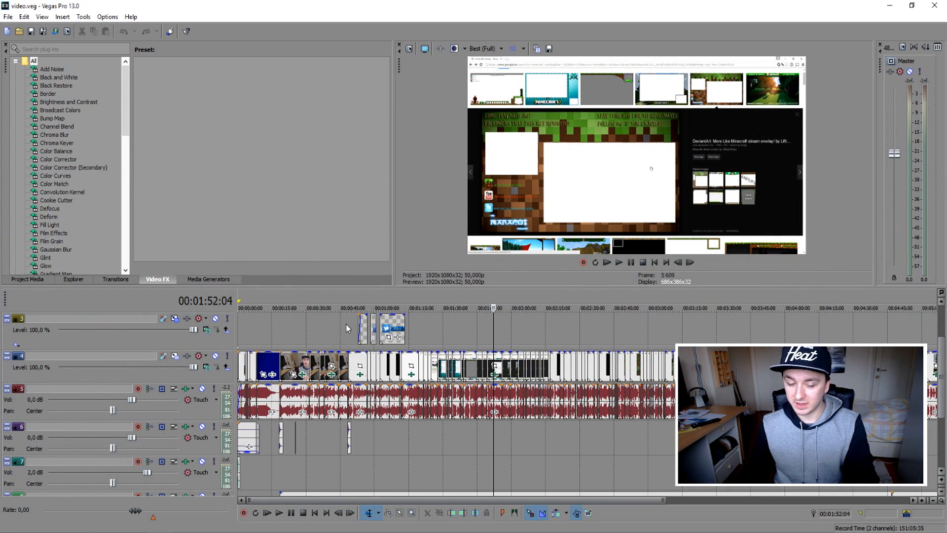
Return to the project start and select the whole timeline through 06:22:14 as the work region.
left_click(314, 512)
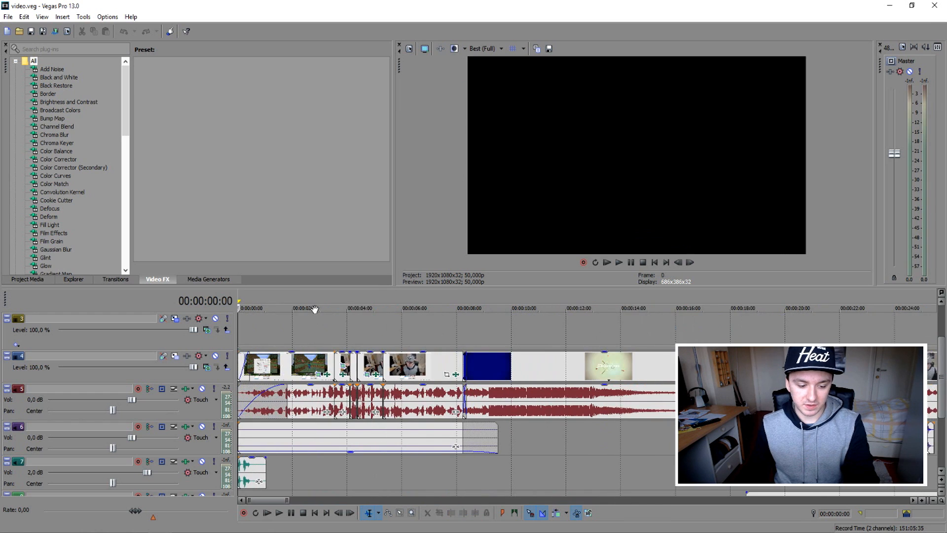
left_click(397, 308)
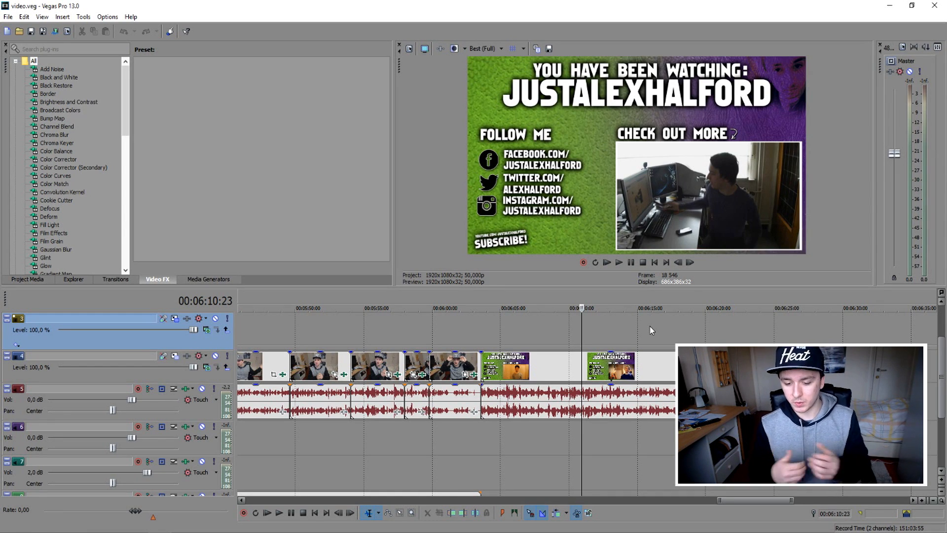
mouse_move(703, 317)
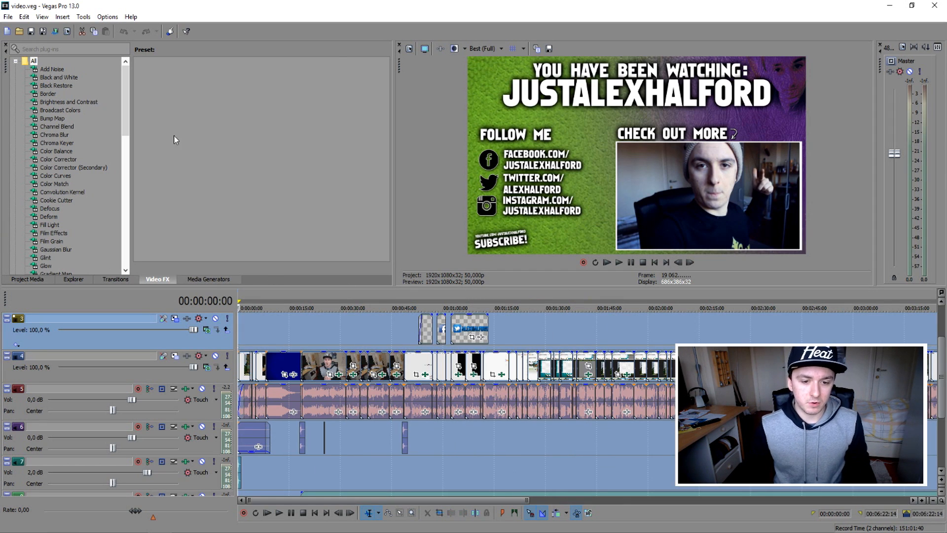
Keep the YouTube 50FPS template at 50 fps and Best quality, and apply it to new projects.
left_click(408, 48)
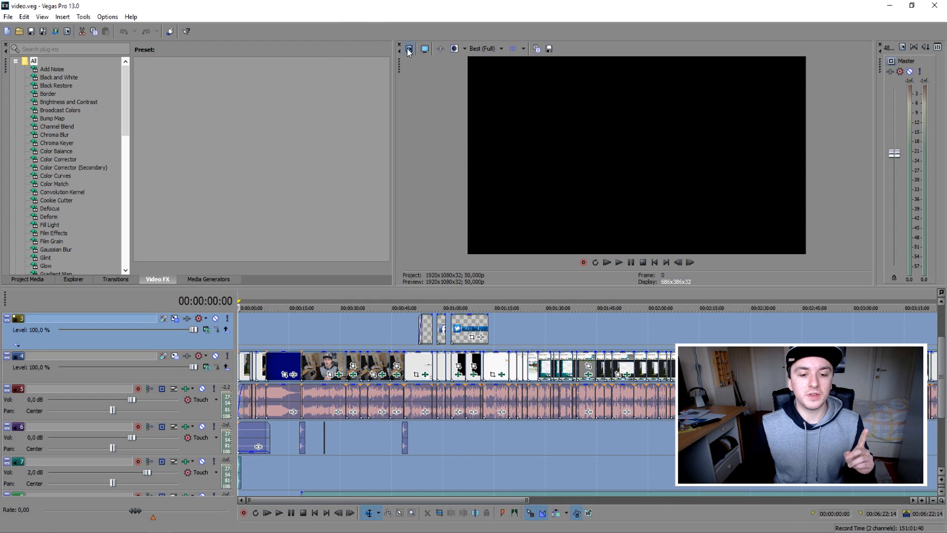
left_click(408, 48)
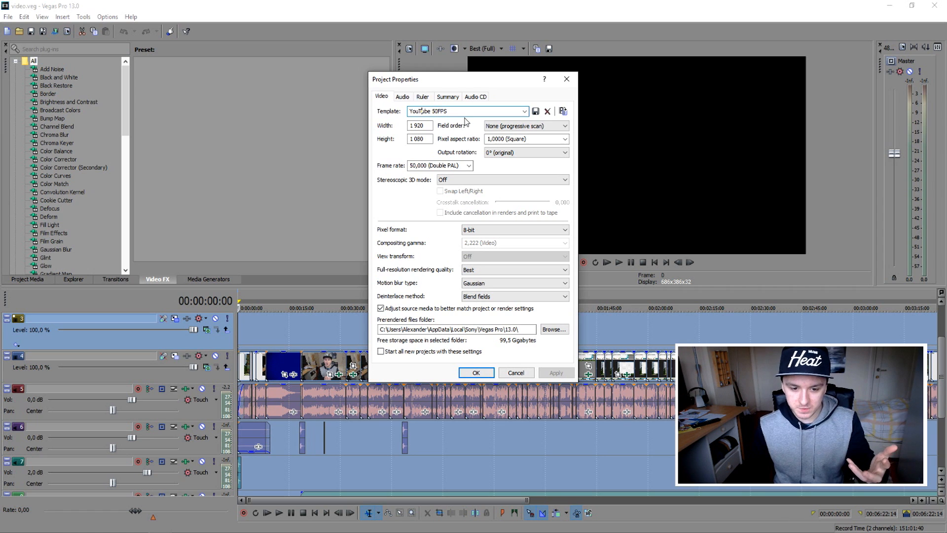
left_click_drag(395, 79, 390, 52)
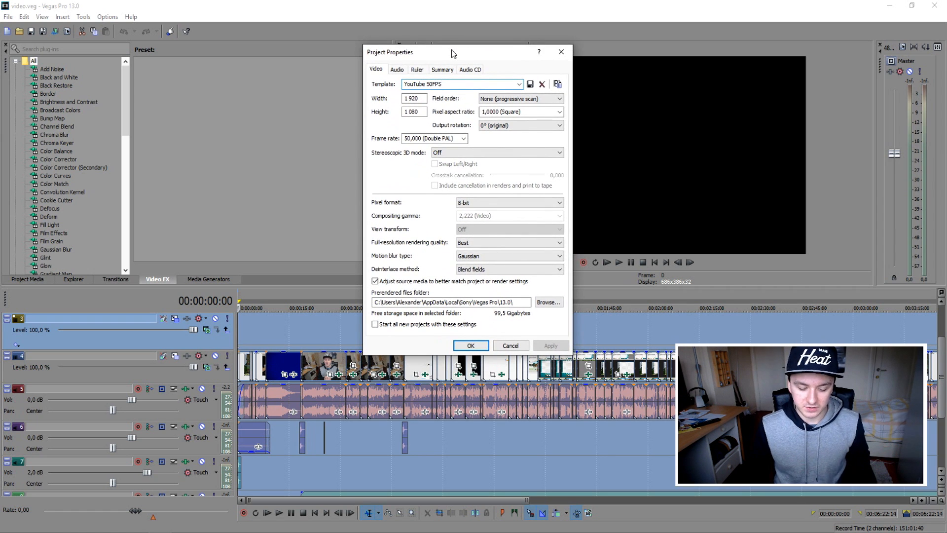
mouse_move(449, 51)
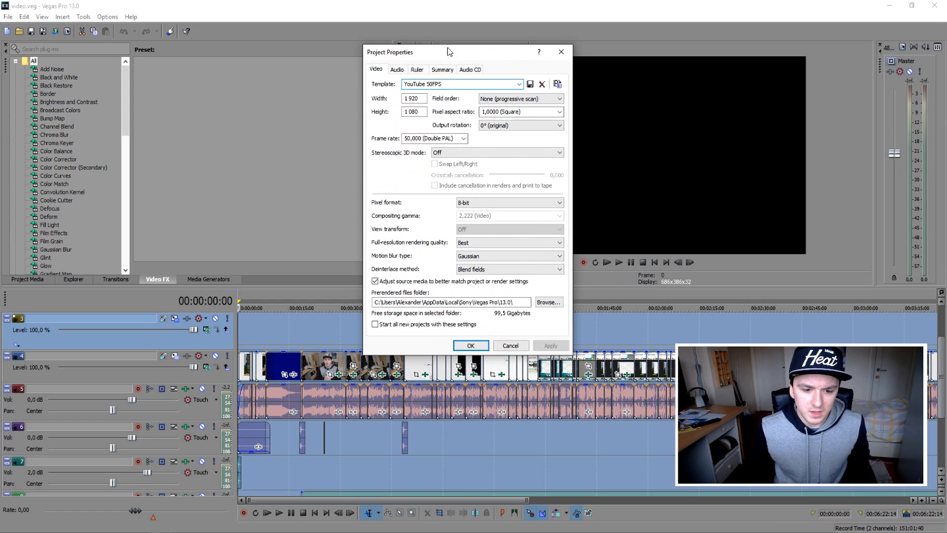
left_click(414, 112)
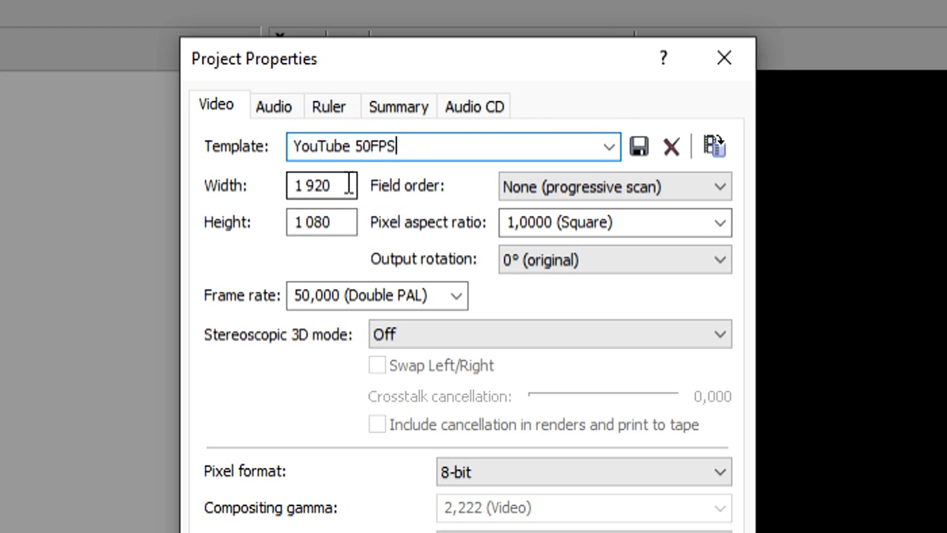
left_click(433, 166)
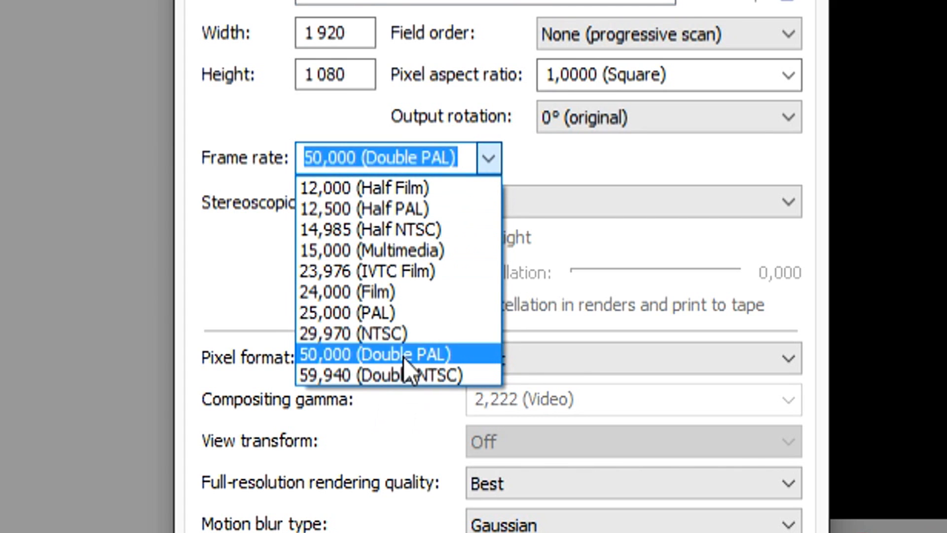
left_click(379, 353)
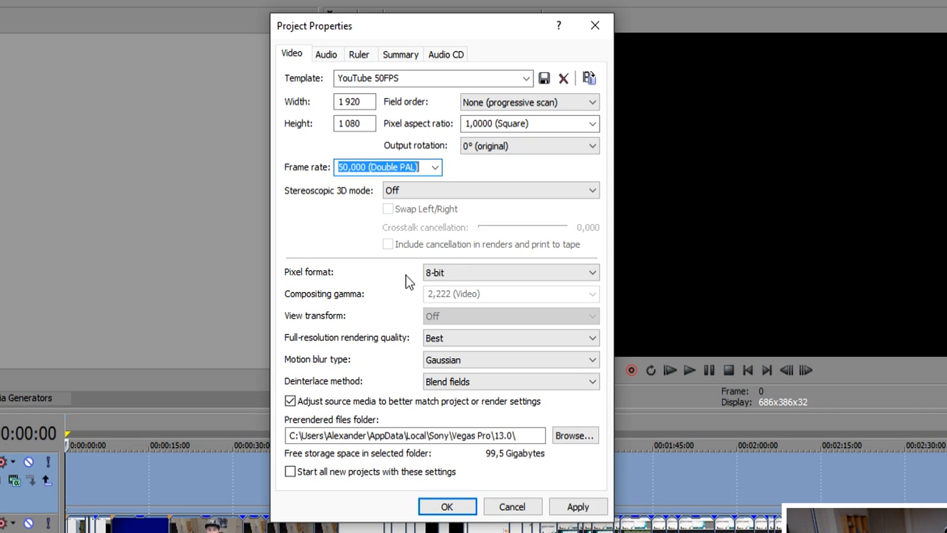
mouse_move(408, 258)
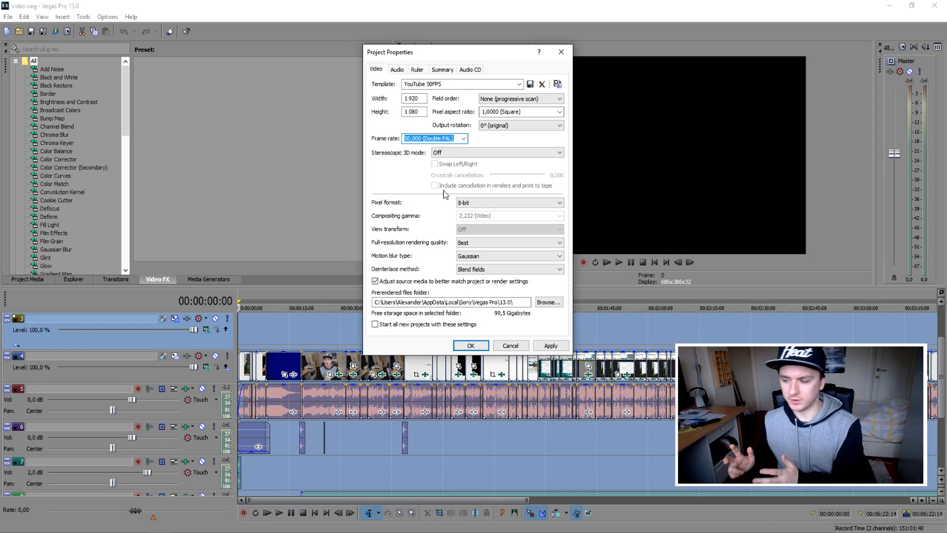
mouse_move(419, 127)
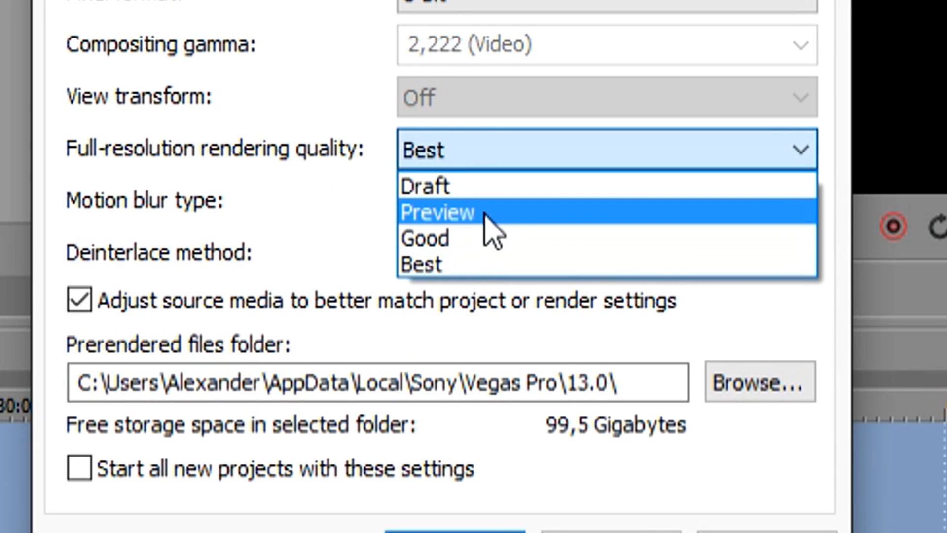
left_click(422, 264)
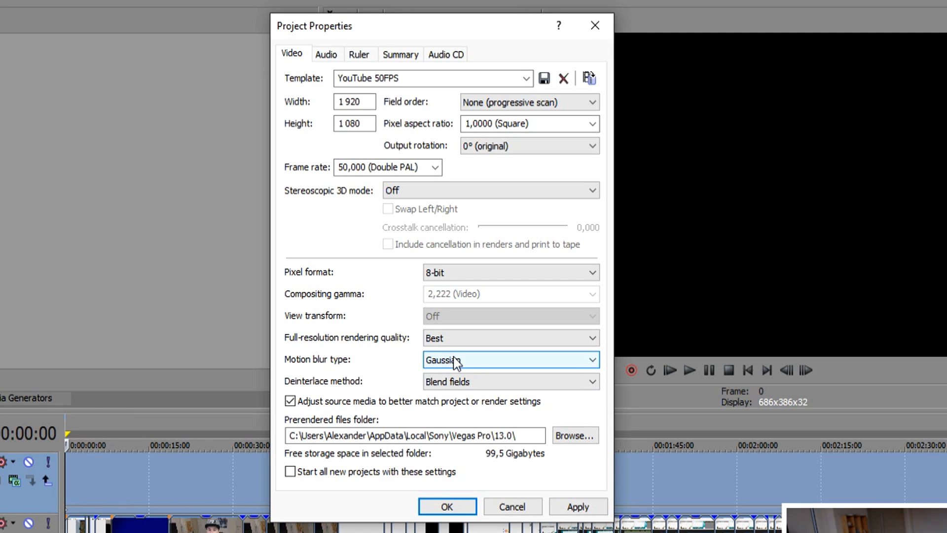
mouse_move(470, 377)
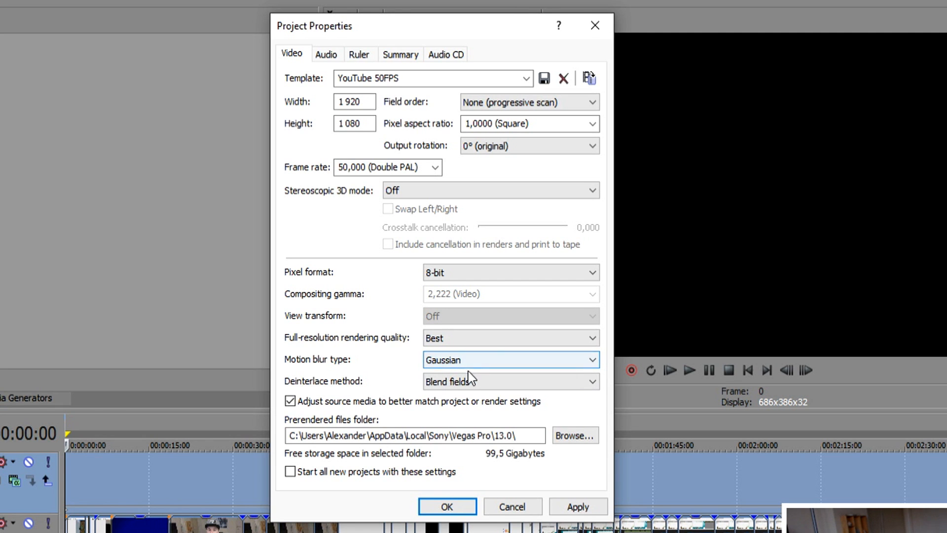
left_click(510, 380)
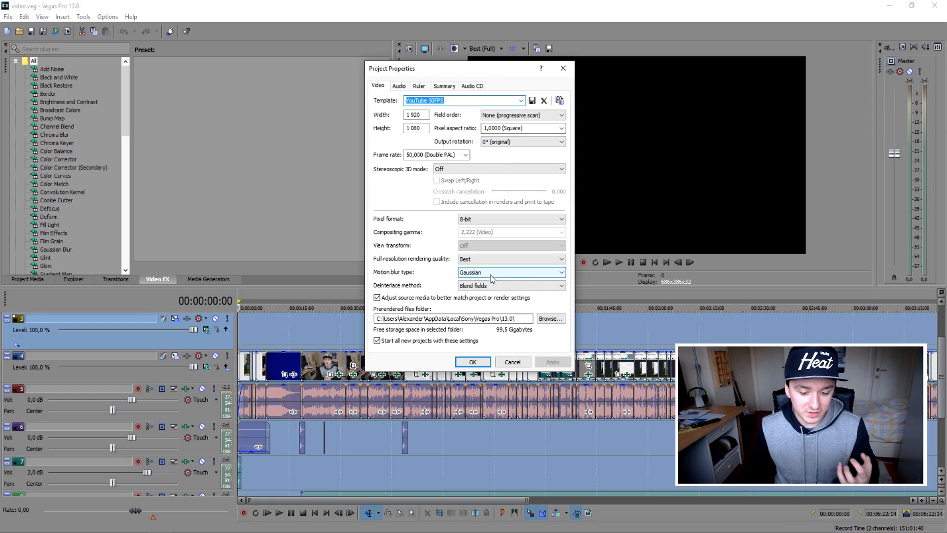
Confirm the project properties and open Render As, which lists the YouTube 50FPS template.
left_click(473, 362)
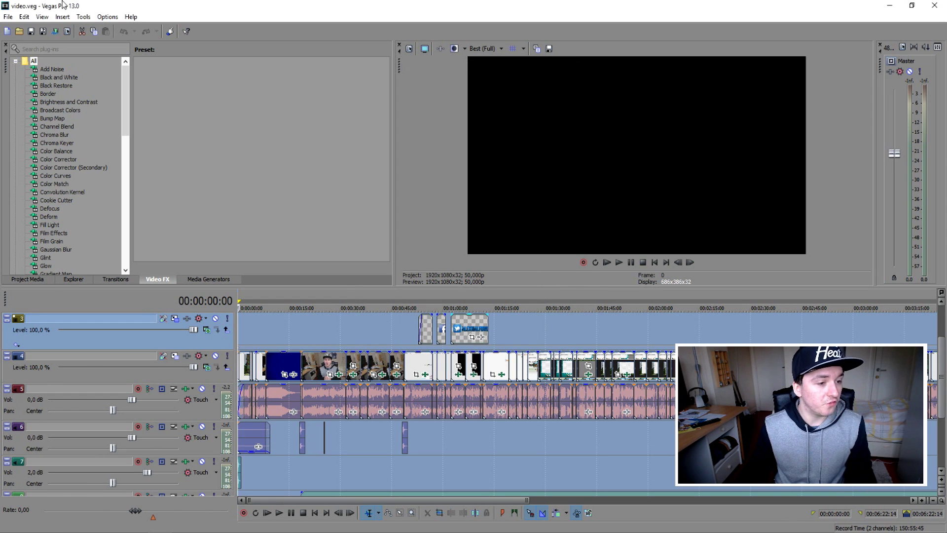
left_click(8, 17)
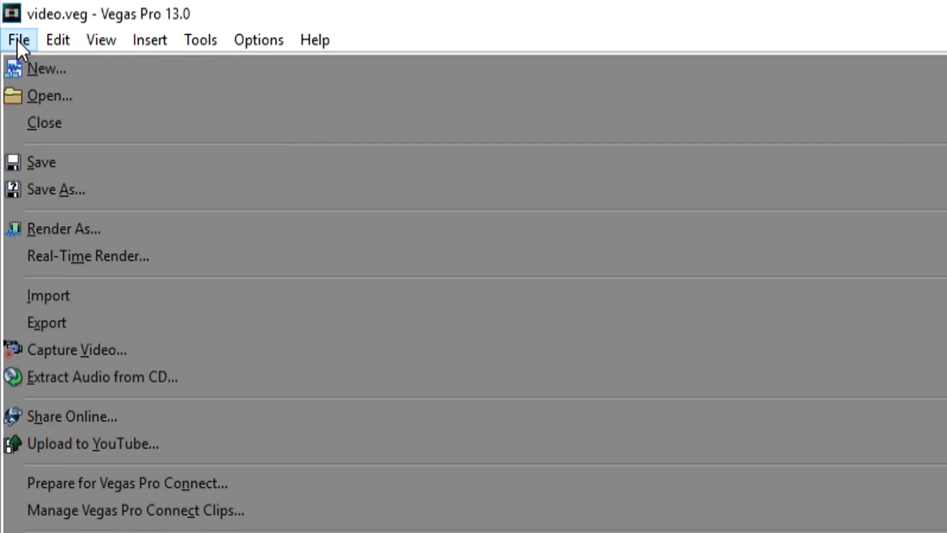
left_click(64, 228)
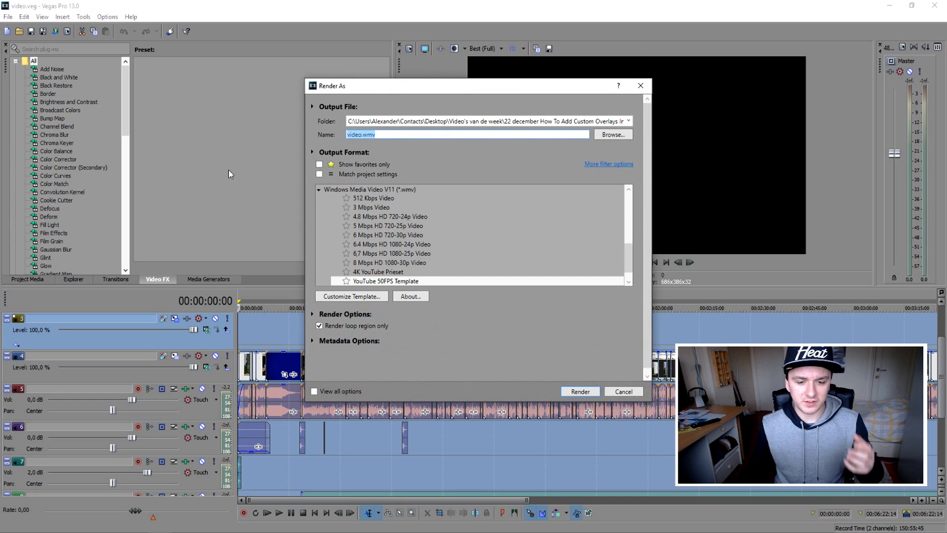